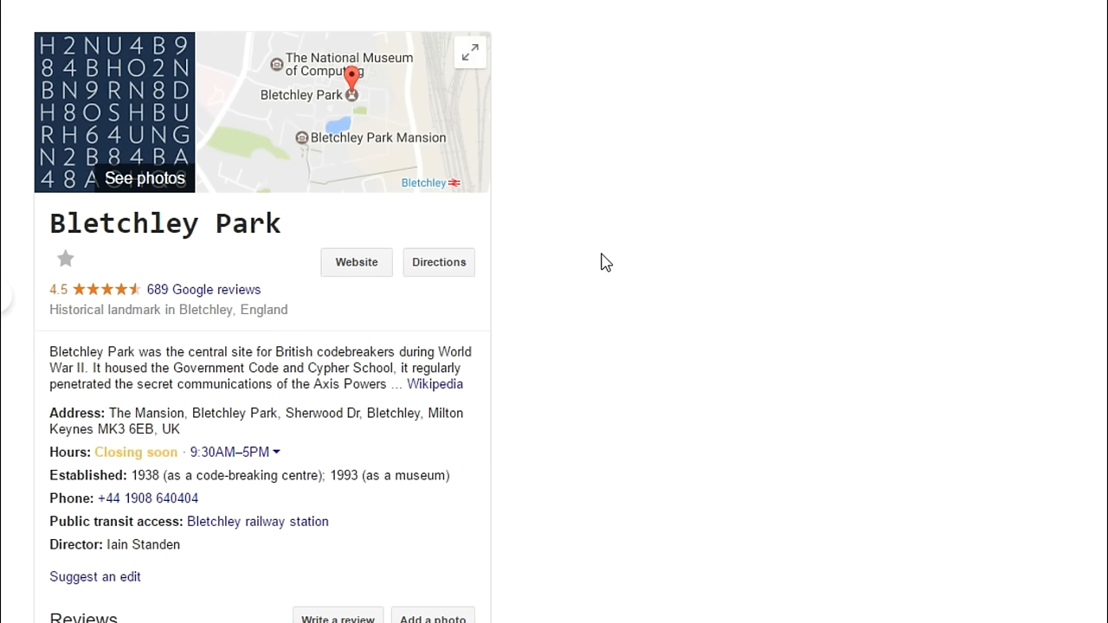
mouse_move(599, 253)
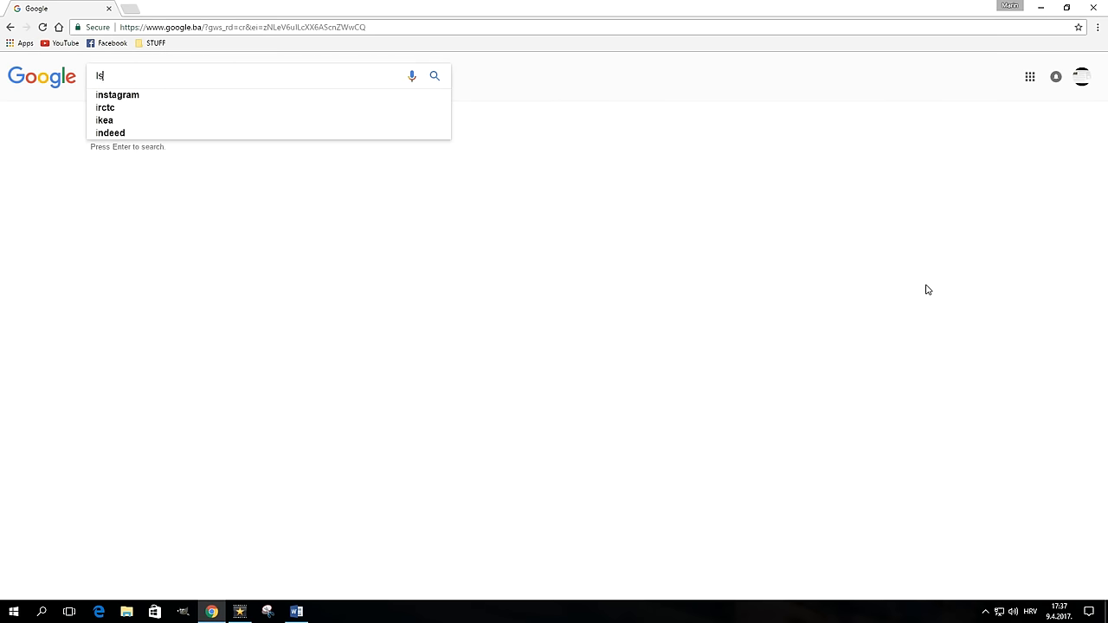
Search 'Is Google down', then 'Kerning', and scroll through the kerning results
type("Is Google down")
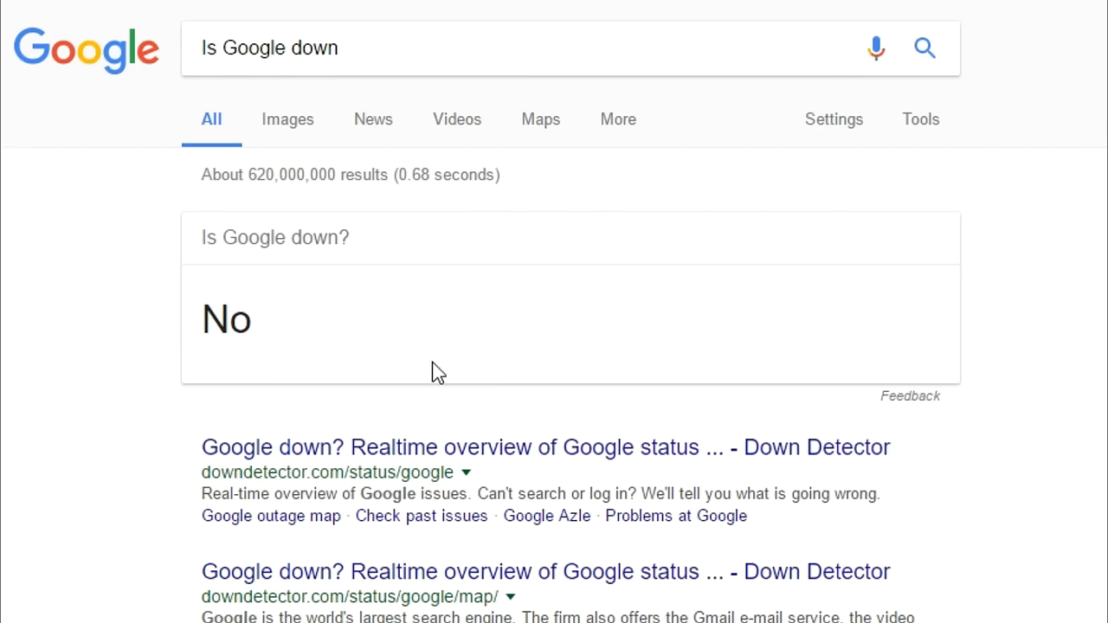
mouse_move(260, 348)
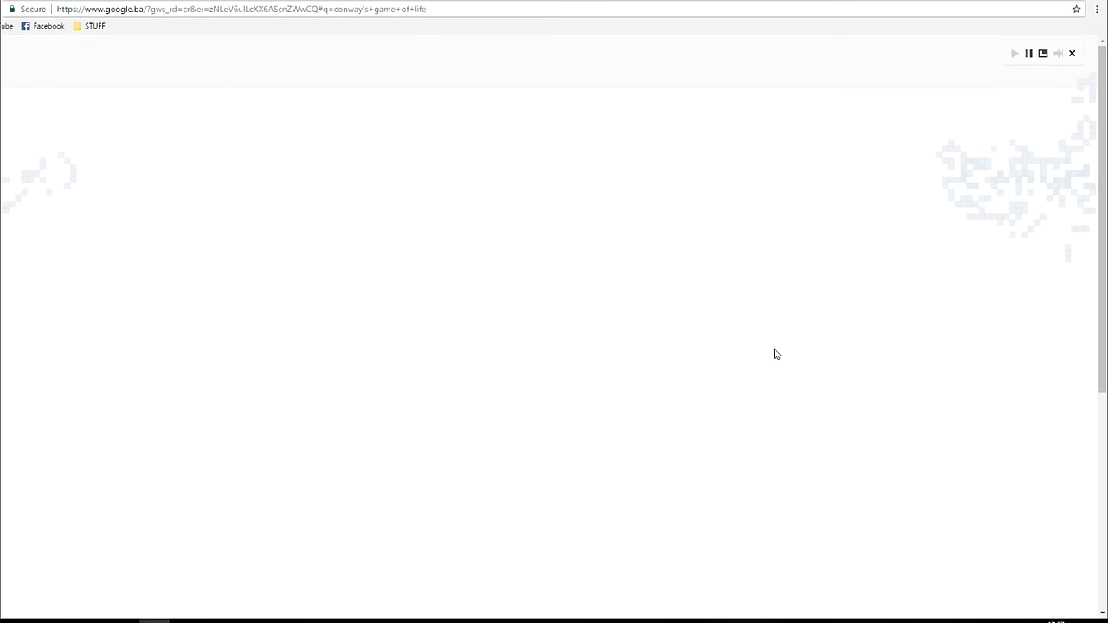
type("Kerning")
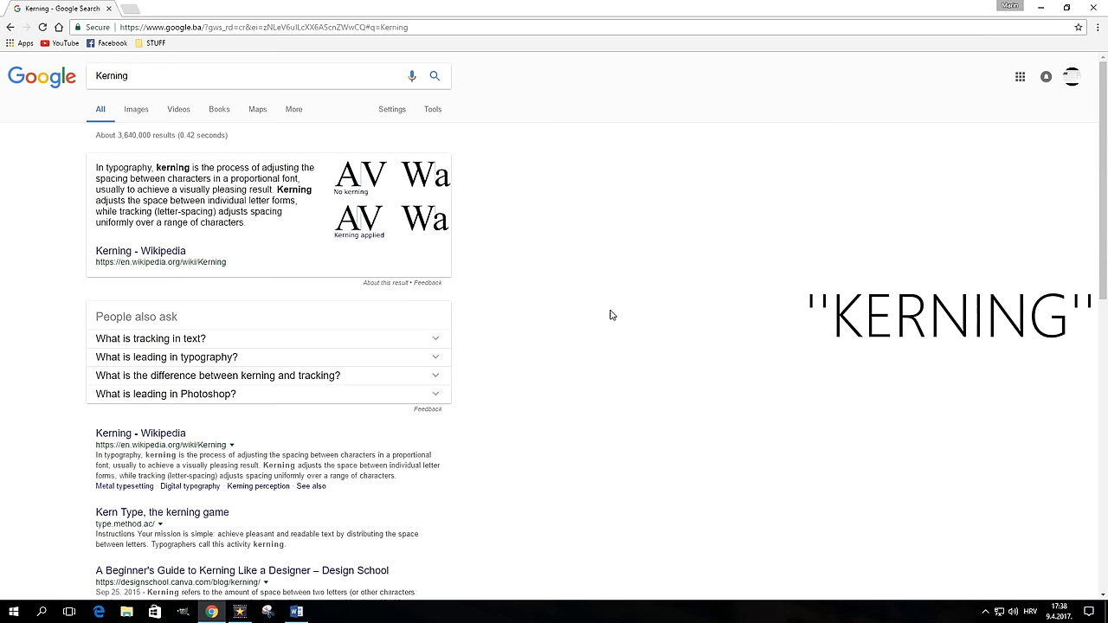
scroll("down", 3)
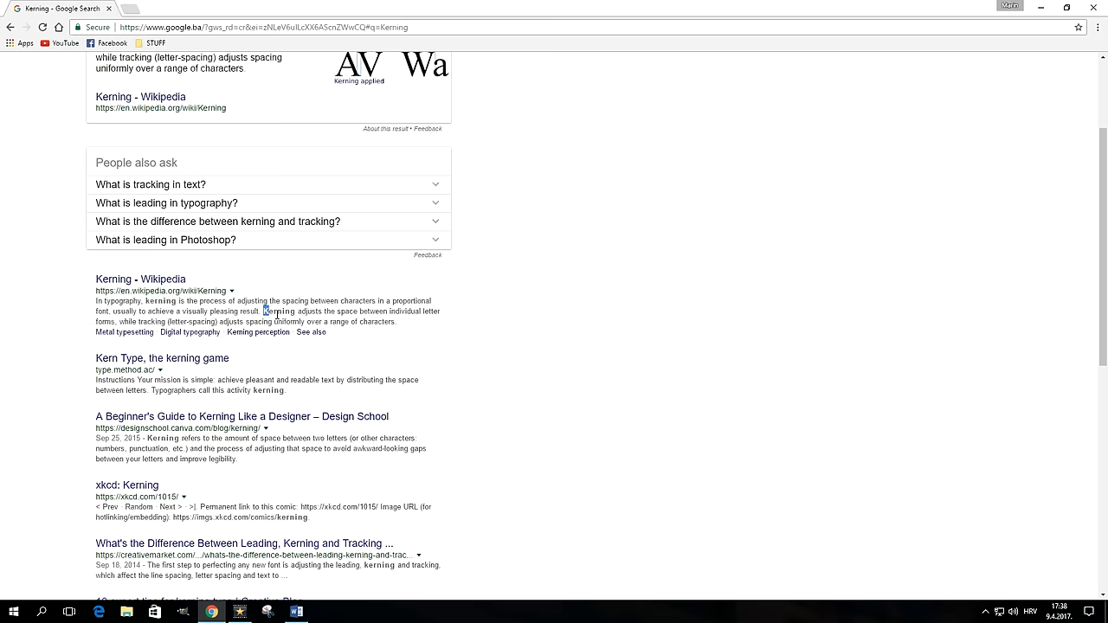
scroll("down", 3)
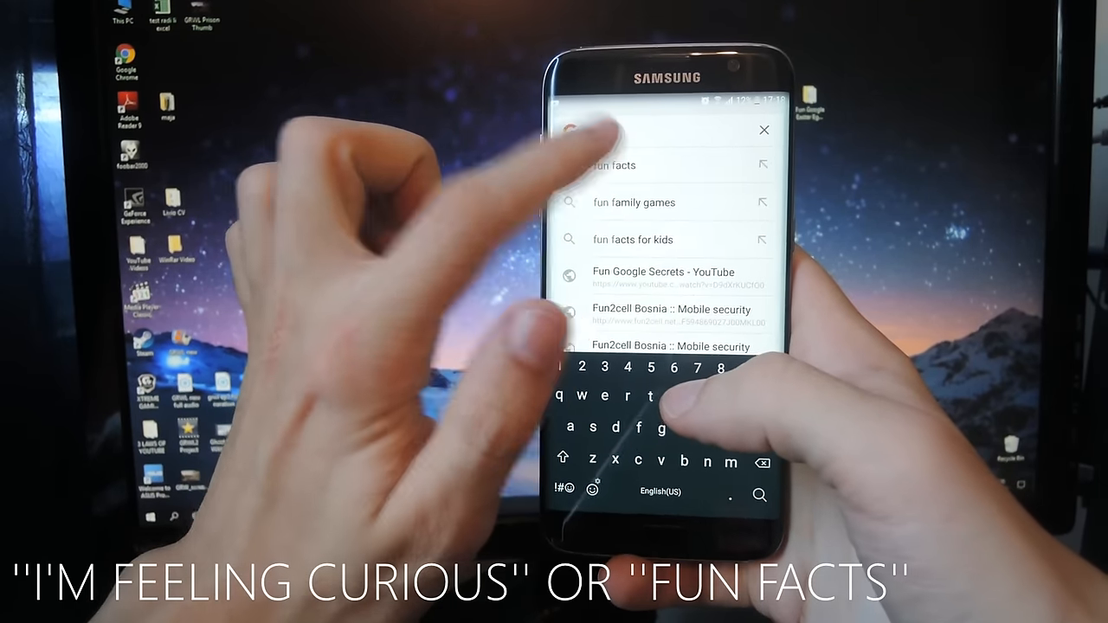
Run the 'fun facts' suggestion for an ant-strength fact, then search 'i'm feeling curious'
left_click(627, 164)
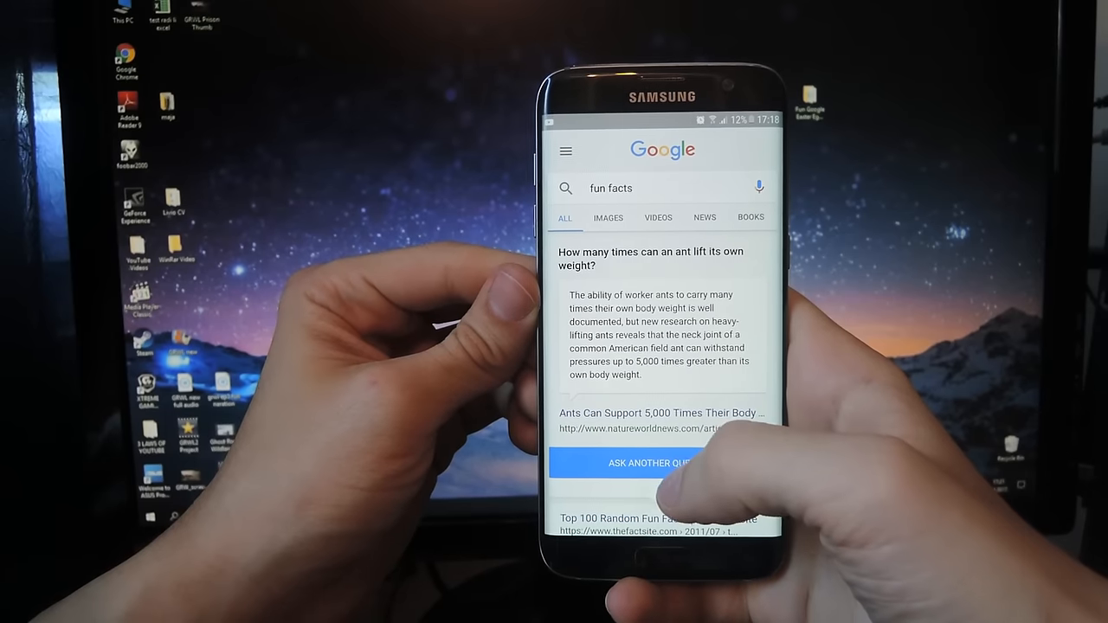
left_click(661, 464)
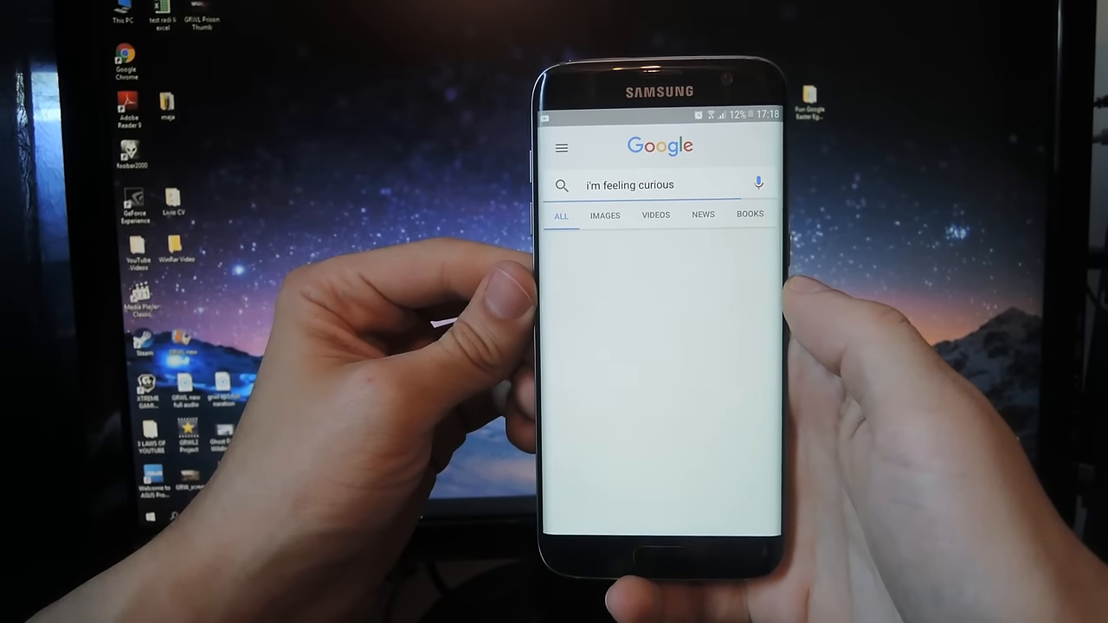
left_click(658, 183)
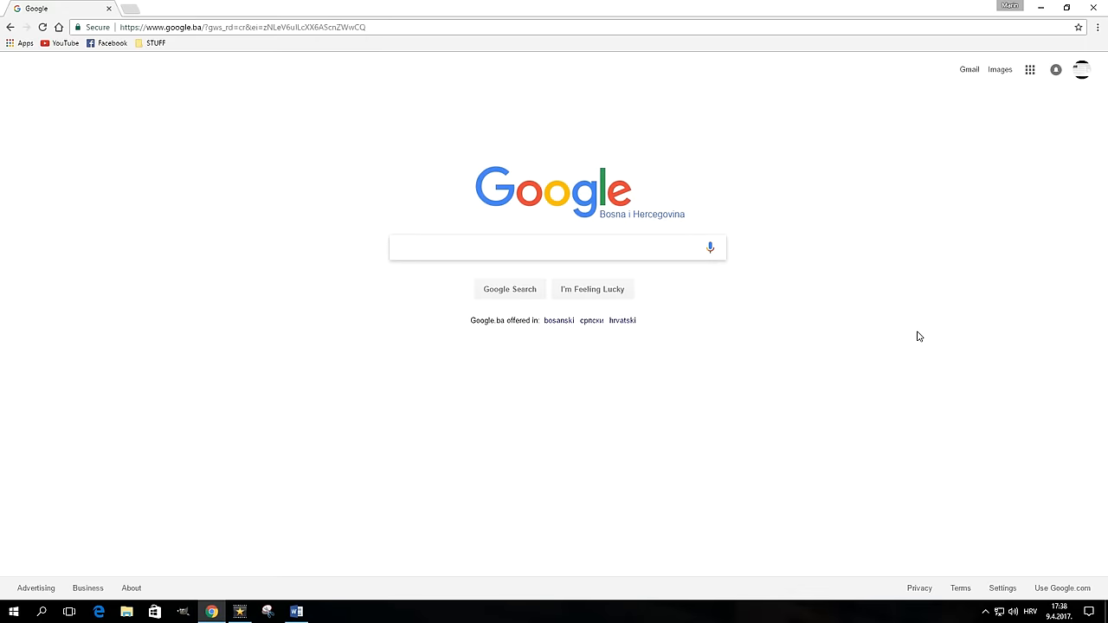
Search 'what sound does a zebra make', swap zebra for dog, and browse more animal sounds
type("What sound")
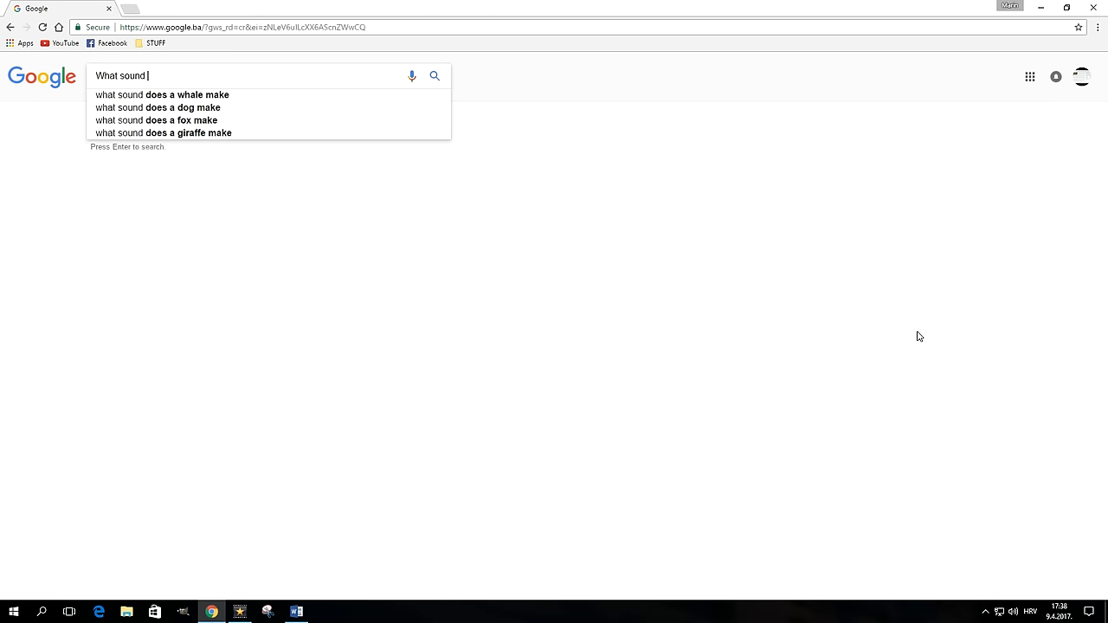
type("does a zebra make")
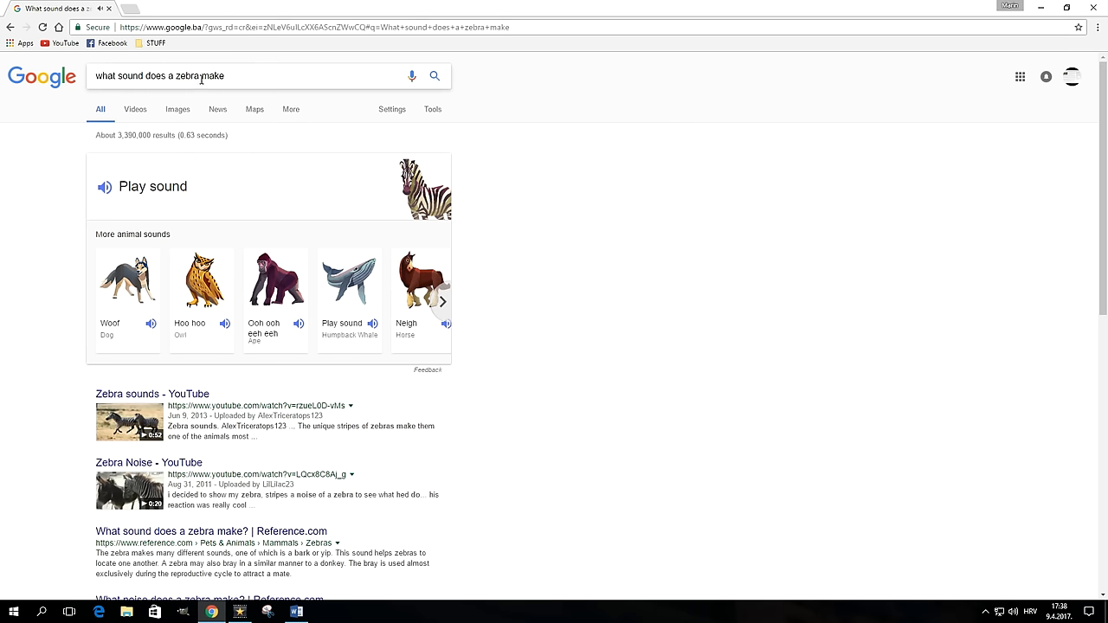
double_click(185, 77)
type("dog")
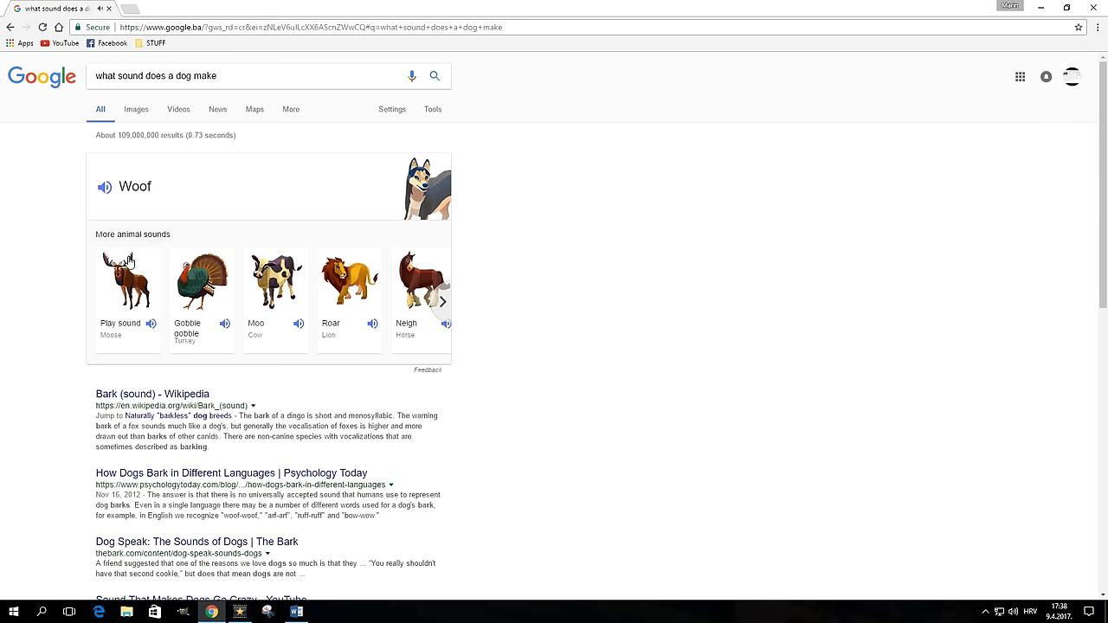
left_click(443, 302)
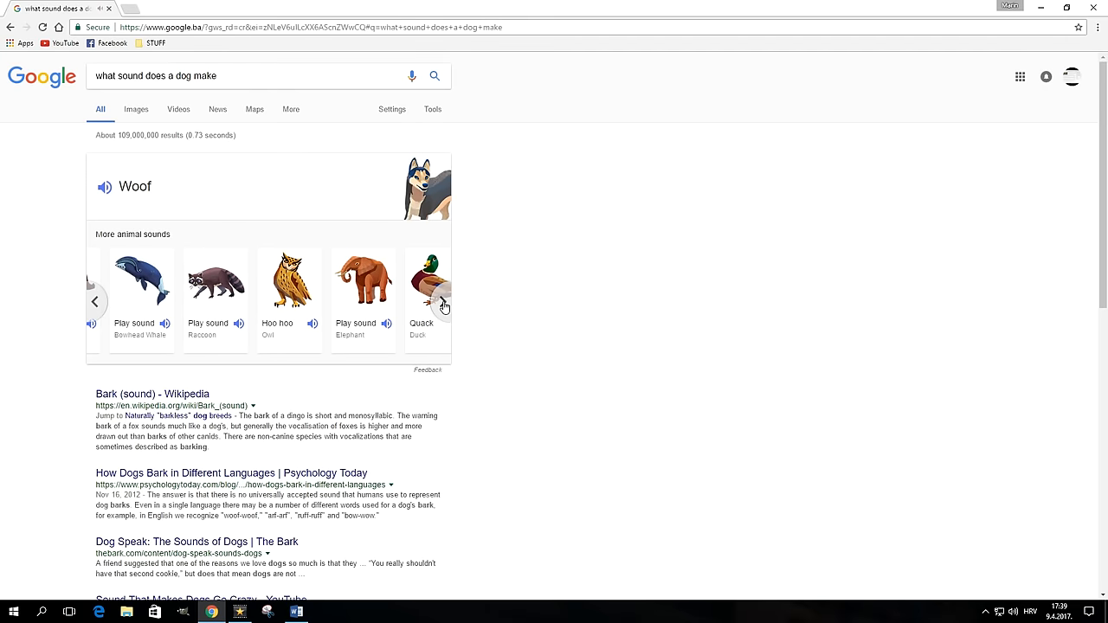
left_click(443, 302)
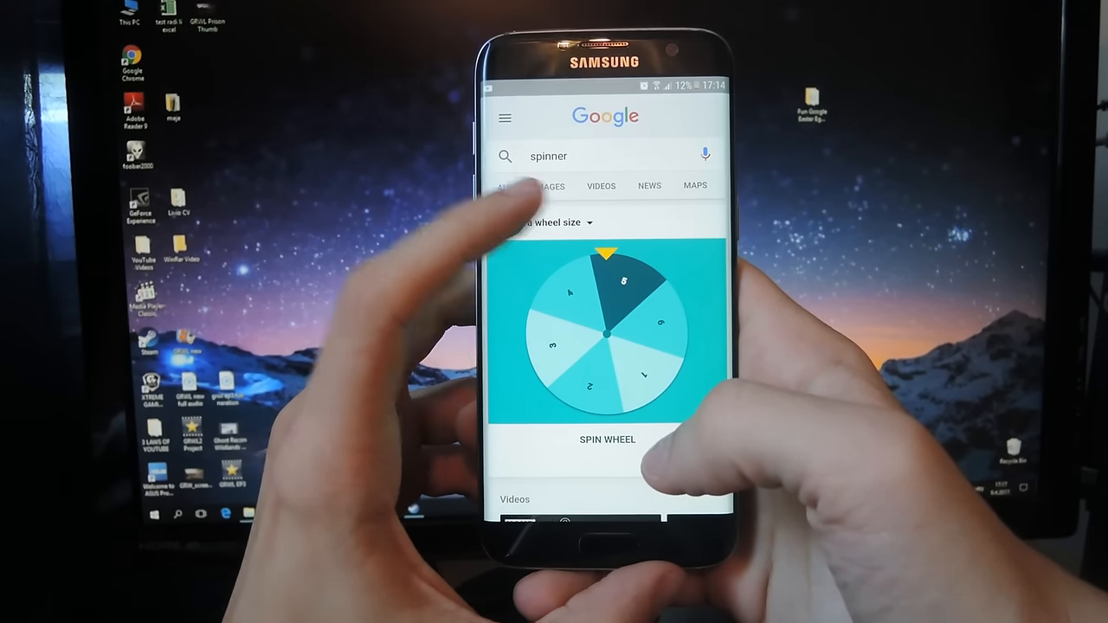
Spin the 'spinner' wheel on the phone
left_click(554, 232)
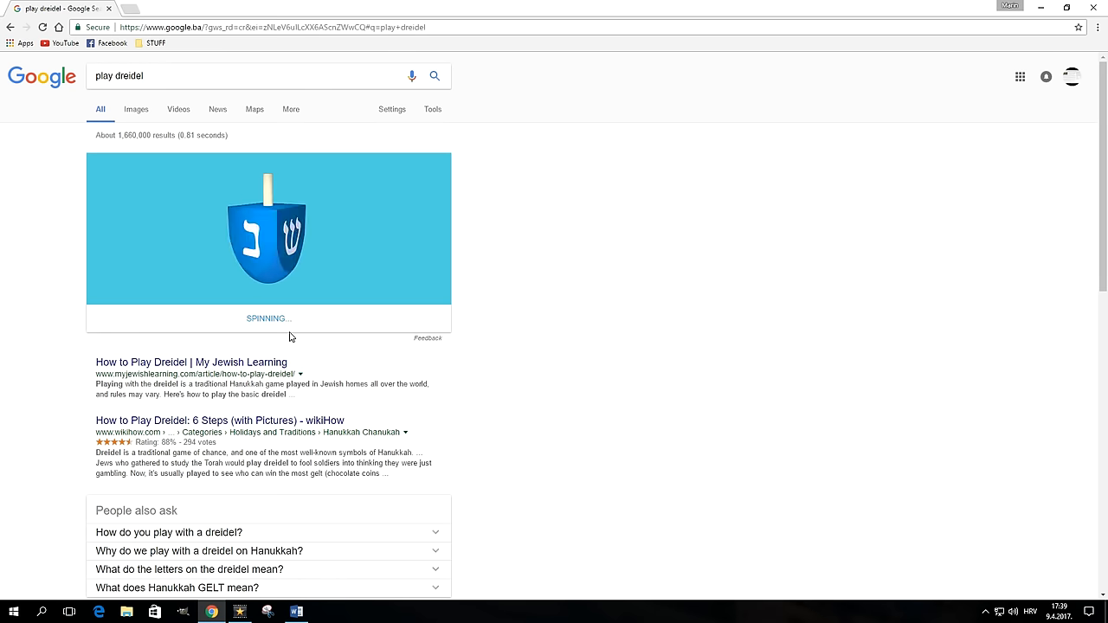
Spin the 'play dreidel' dreidel, then return to the Google home page
left_click(268, 318)
type("sonic the hedgehog")
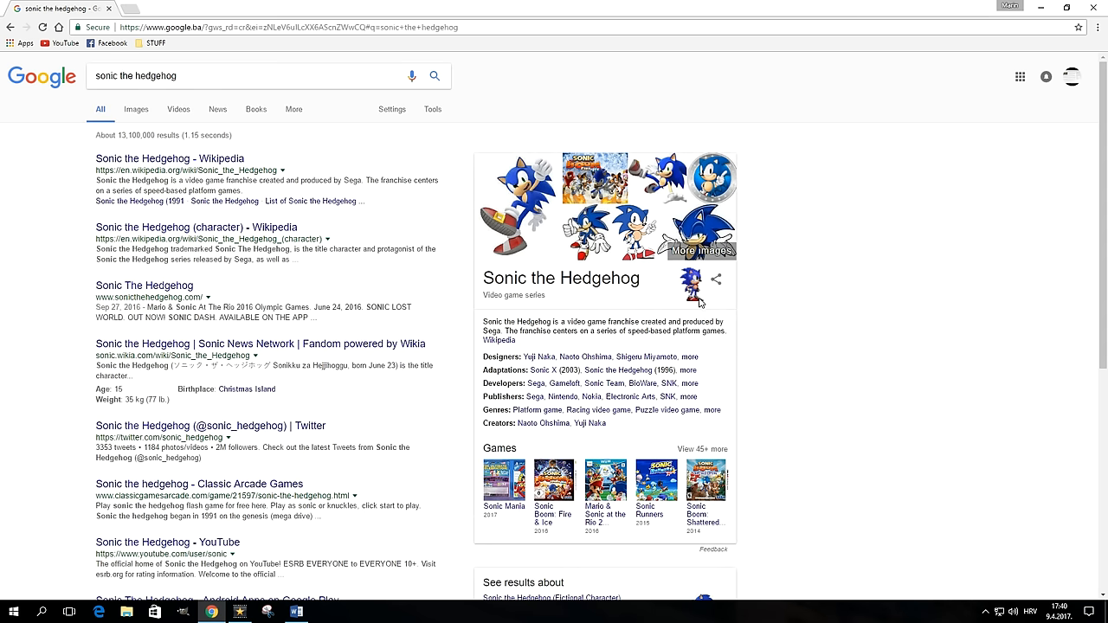
left_click(10, 28)
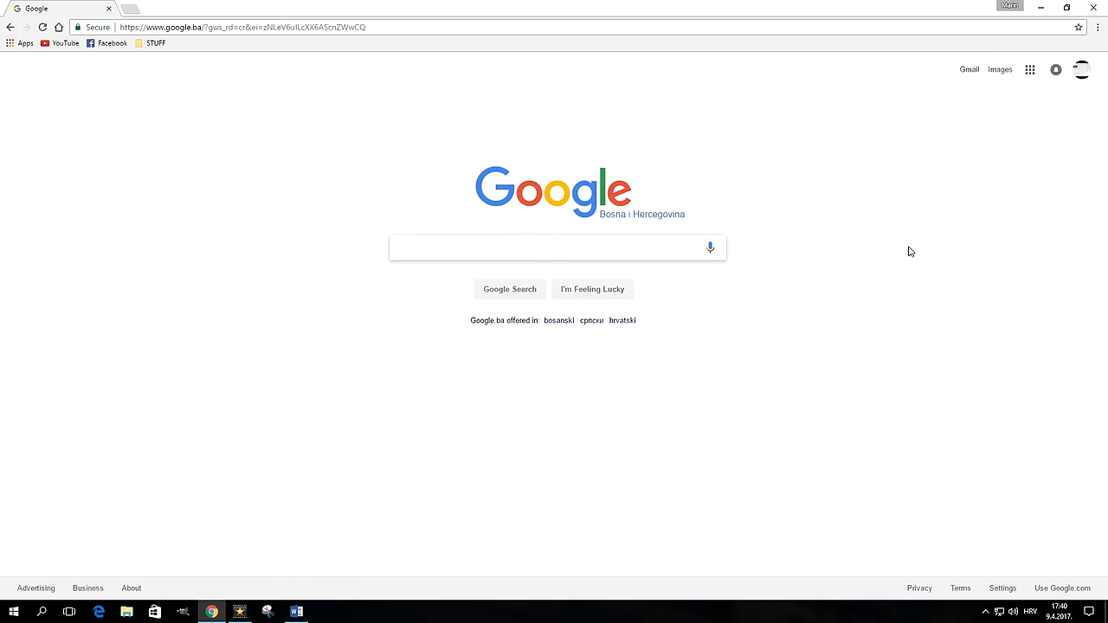
Get 1 for 'the loneliest number', then 2 after adding the number of horns on a unicorn
type("the loneliest")
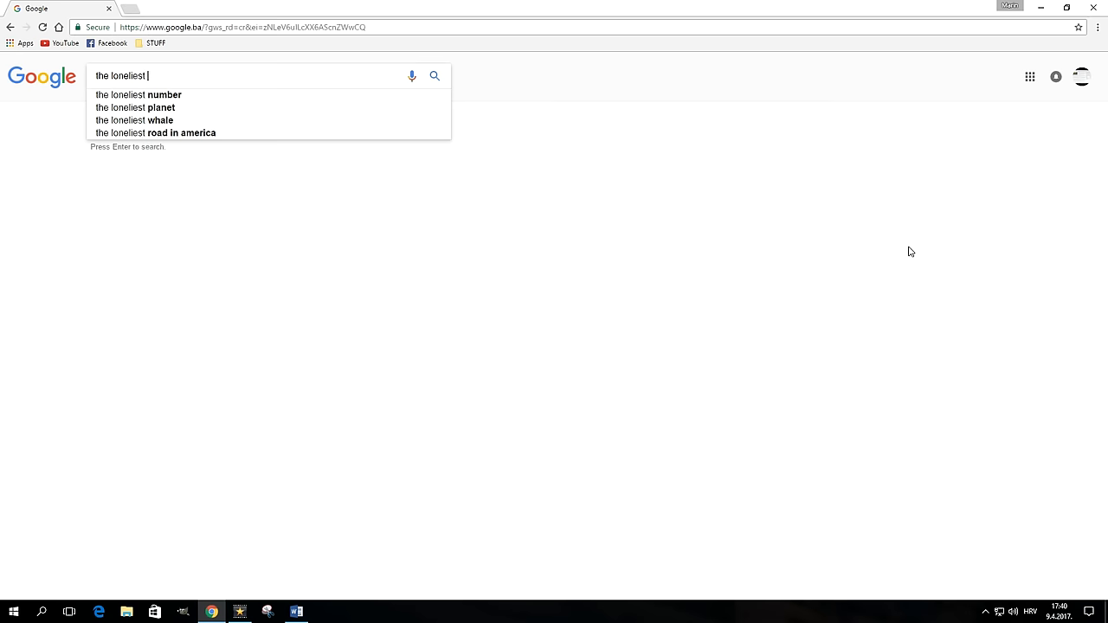
left_click(139, 94)
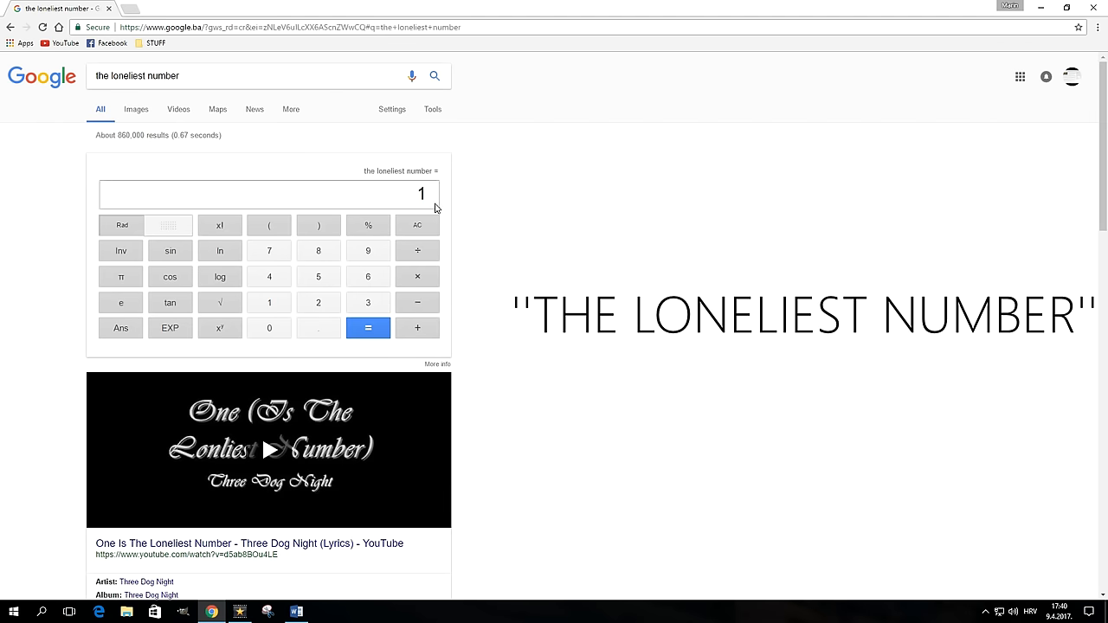
left_click(11, 27)
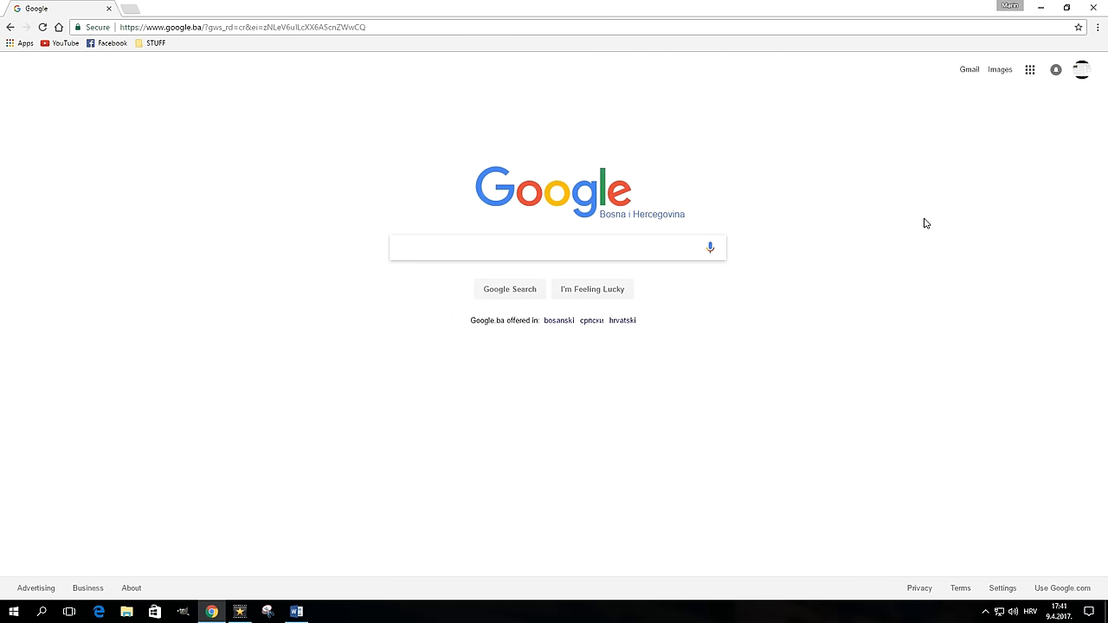
type("number of horns on a unicorn")
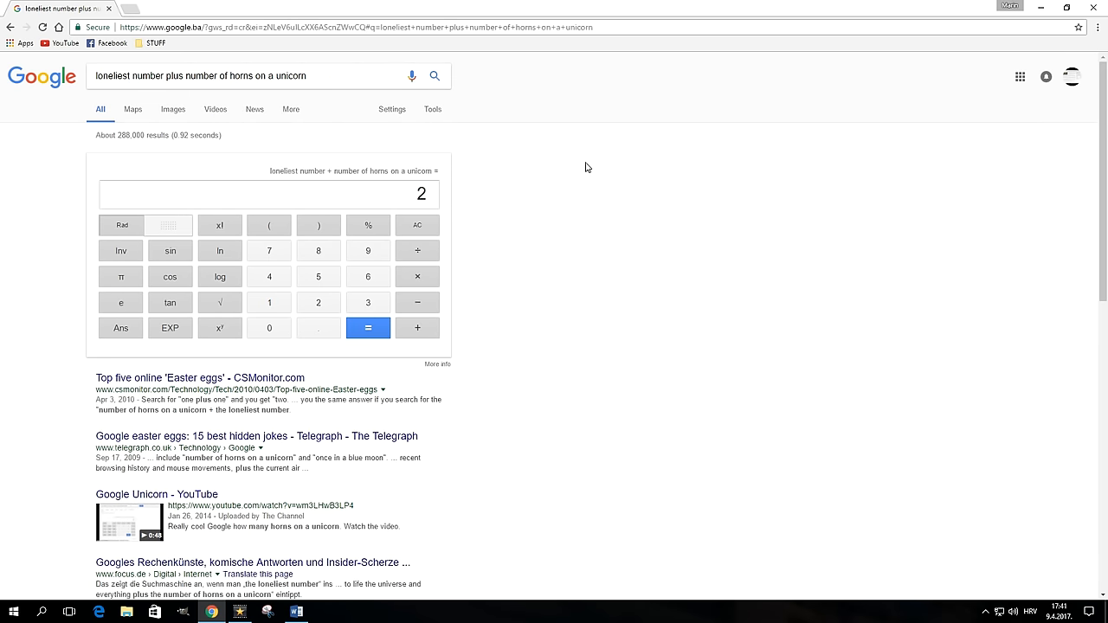
mouse_move(426, 92)
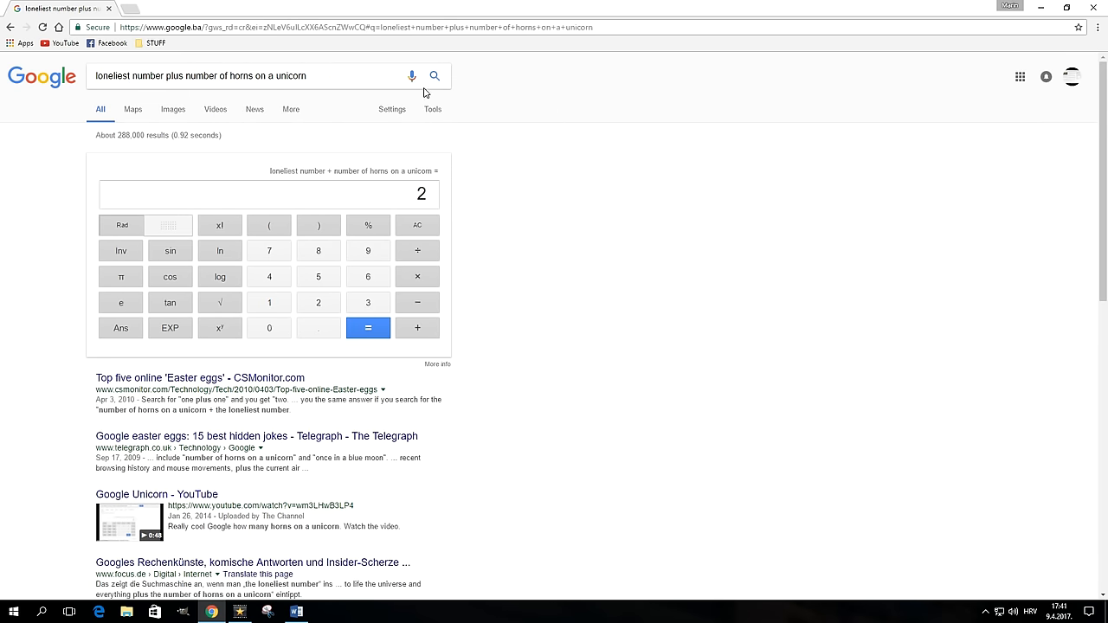
double_click(160, 76)
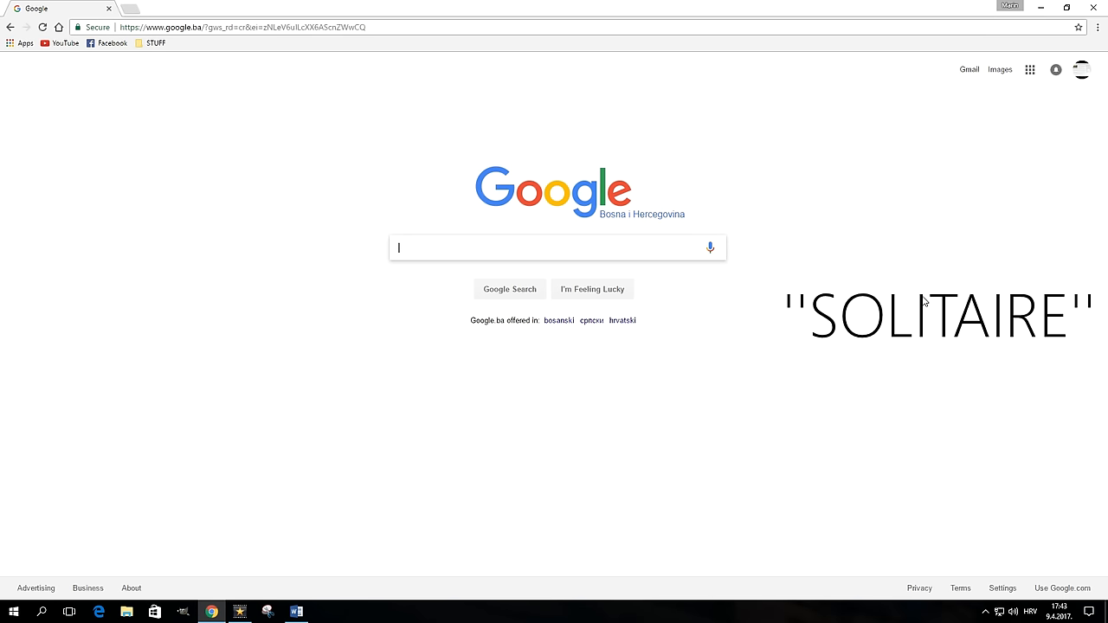
Start typing 'solita' into the home-page search box, bringing up solitaire suggestions
type("solita")
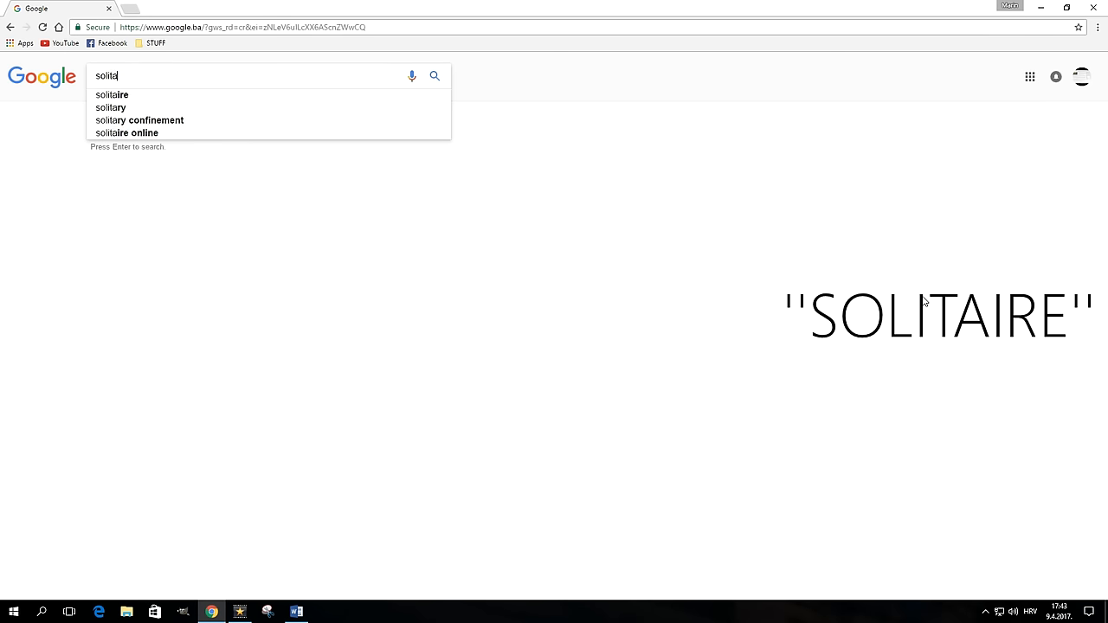